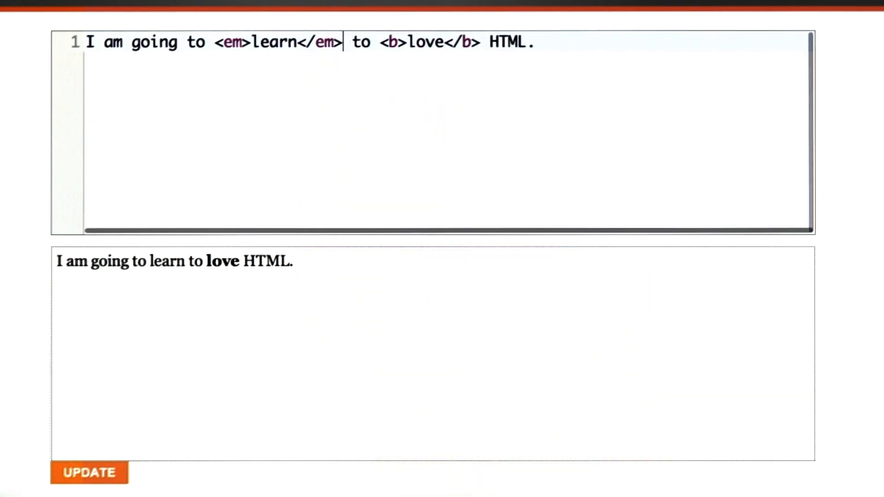
# Update the live preview so 'learn' renders in italics beside the bold 'love'.
pyautogui.click(88, 472)
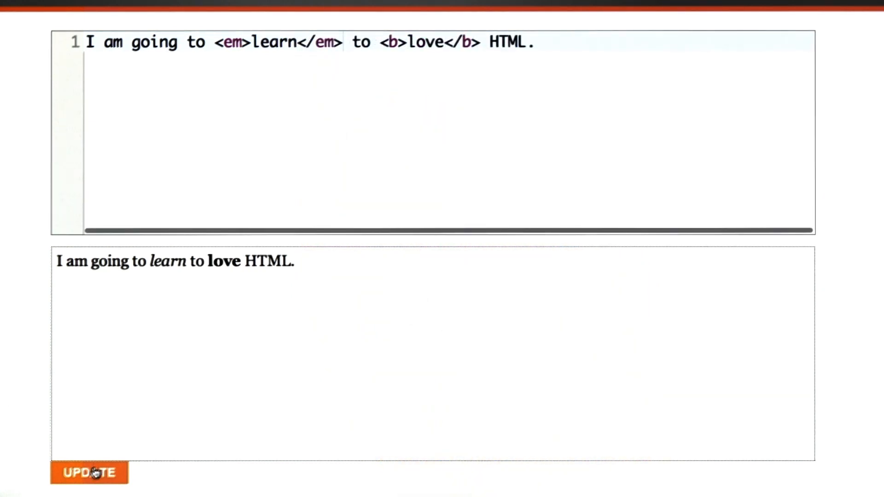